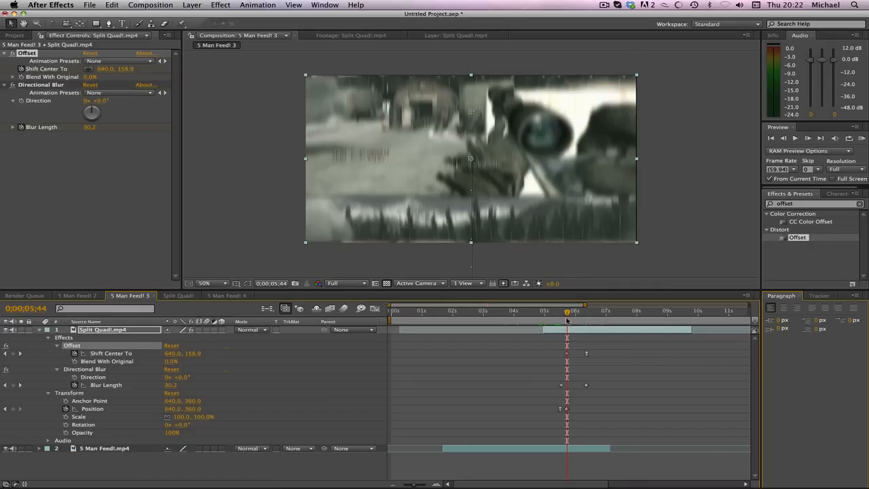
# - Preview the existing sliding blurred transition and step back to an earlier frame
pyautogui.moveTo(567, 311); pyautogui.dragTo(562, 311)
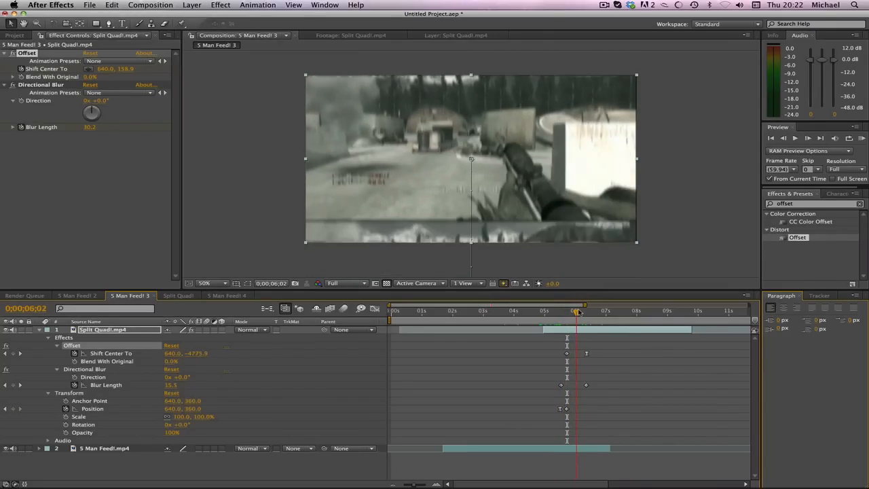
pyautogui.click(587, 309)
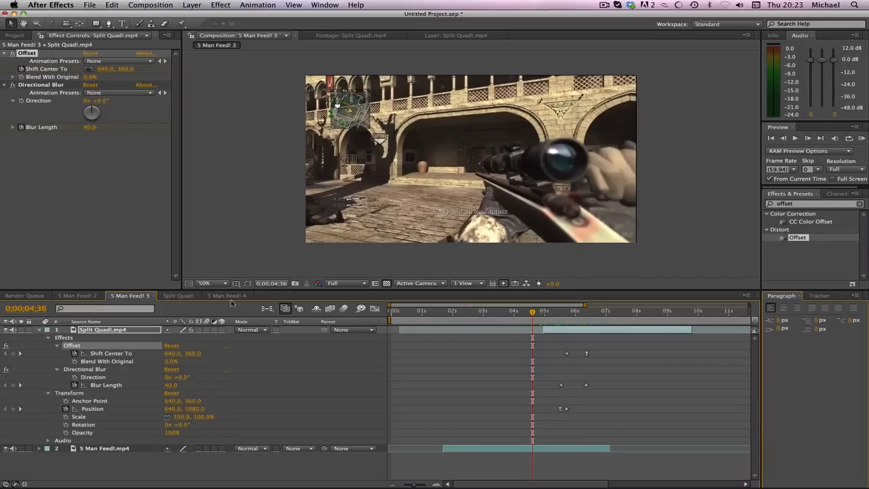
pyautogui.click(225, 296)
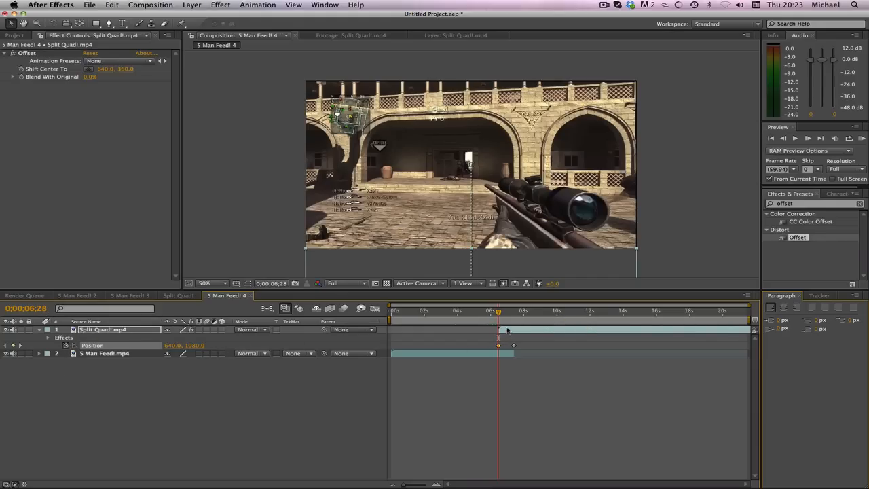
pyautogui.moveTo(499, 321)
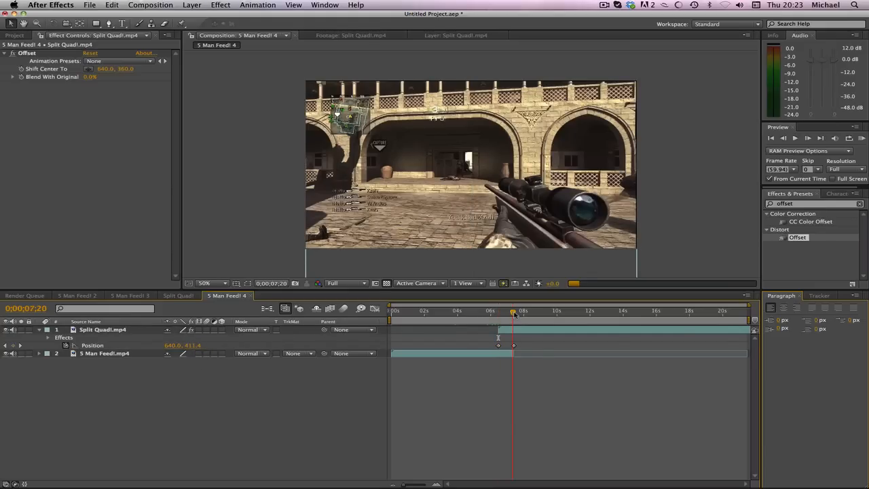
# - Park the time indicator on the scope clip's first frames and zoom the timeline in around the cut
pyautogui.moveTo(514, 309); pyautogui.dragTo(513, 310)
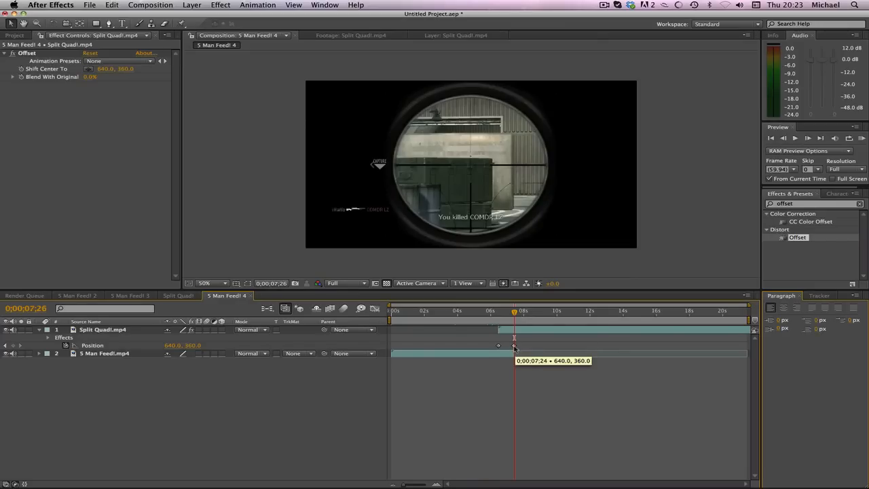
pyautogui.click(103, 330)
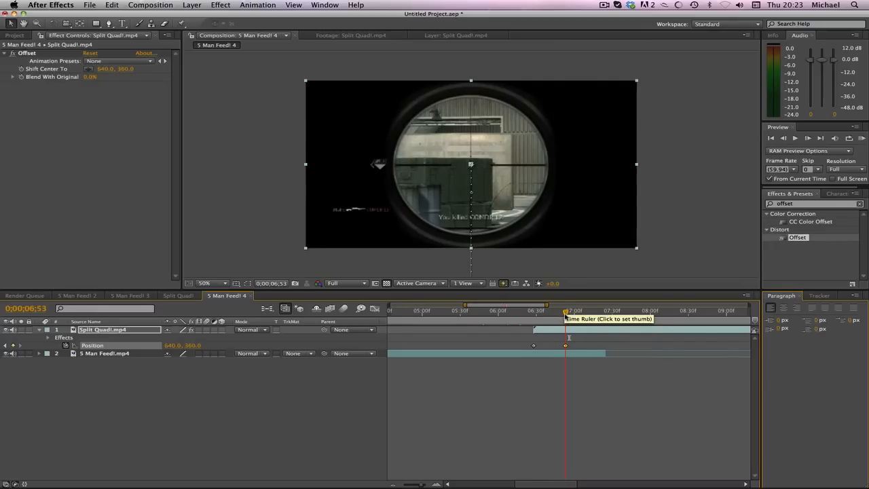
pyautogui.moveTo(565, 309); pyautogui.dragTo(555, 309)
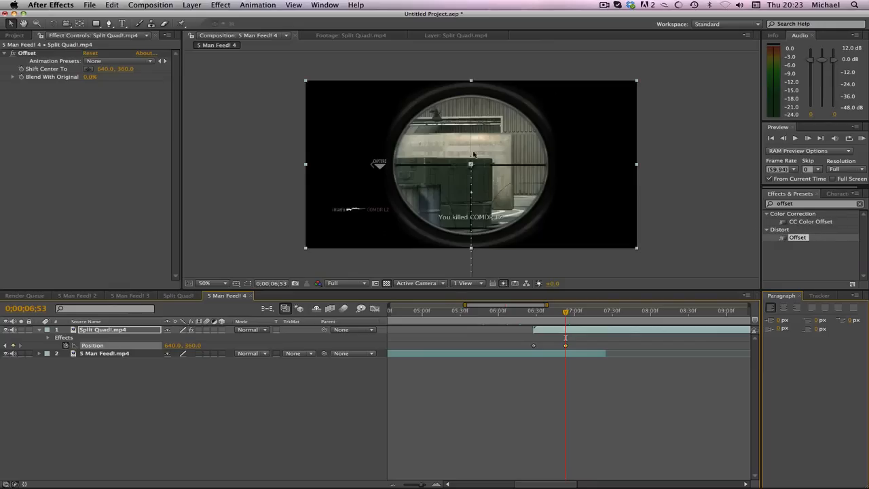
pyautogui.moveTo(453, 197)
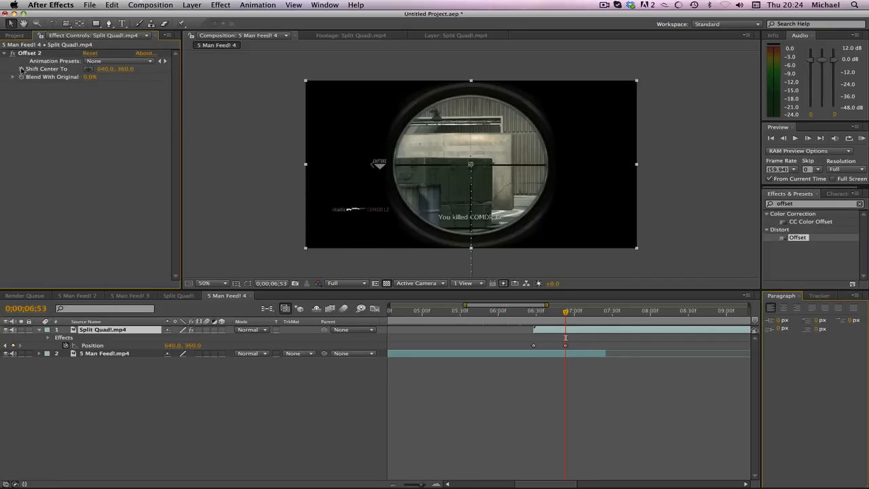
# - Add a second Offset effect and keyframe Shift Center To with Y at -4680.0
pyautogui.doubleClick(104, 330)
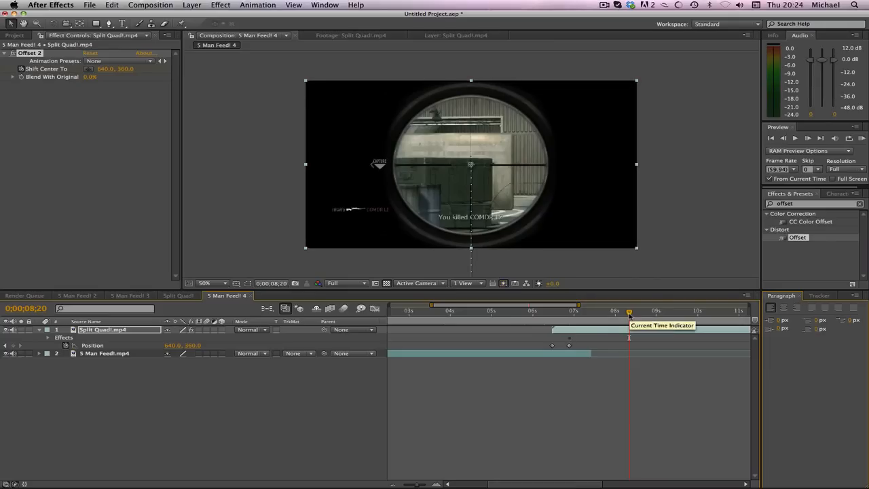
pyautogui.moveTo(590, 332)
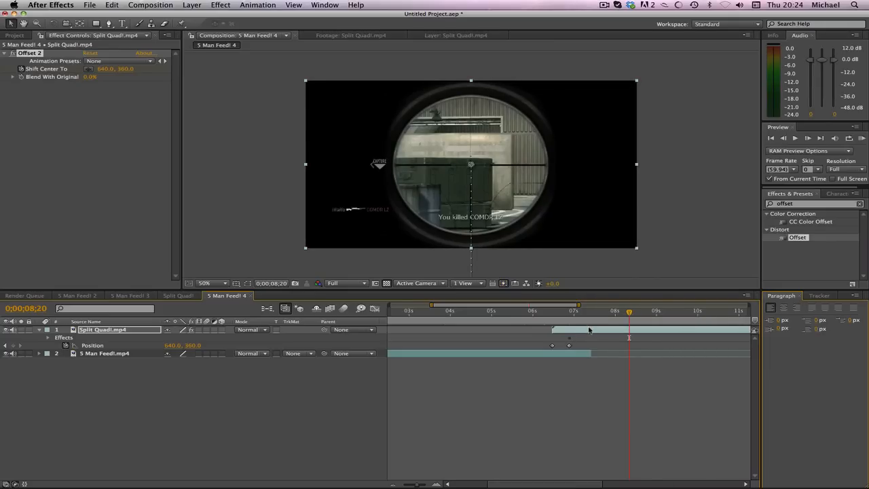
pyautogui.moveTo(125, 73)
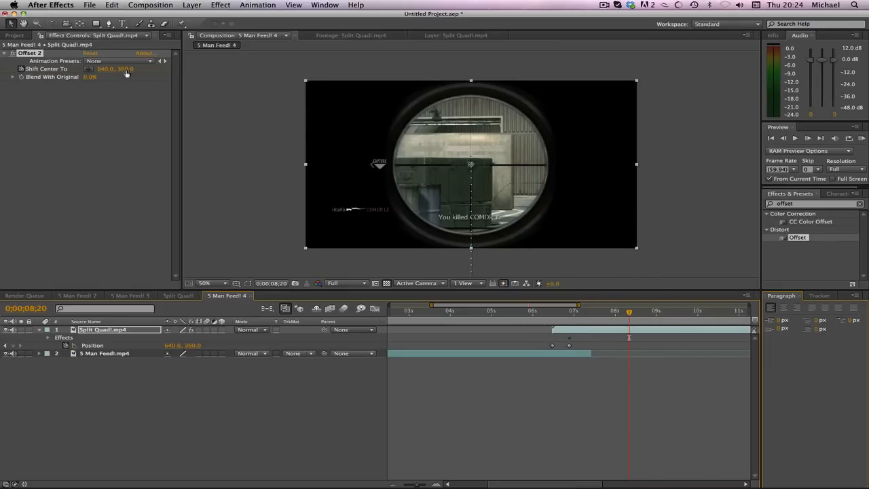
pyautogui.click(128, 68)
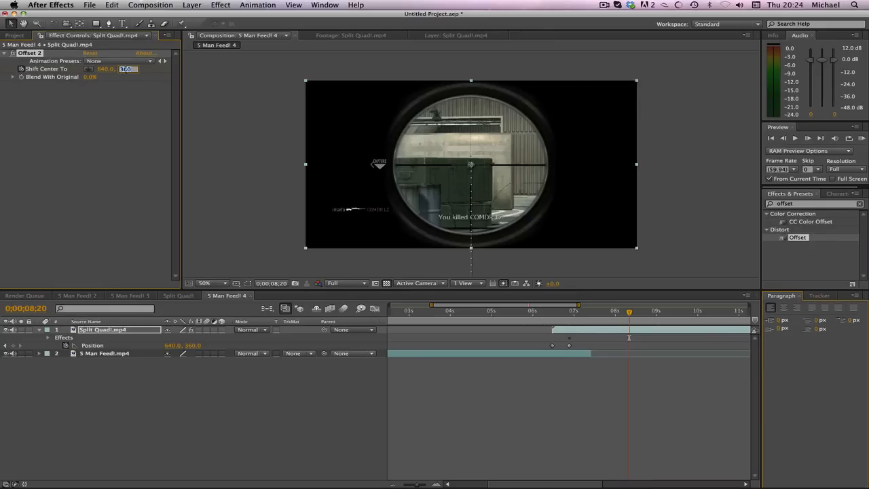
pyautogui.click(128, 68)
pyautogui.write('+15')
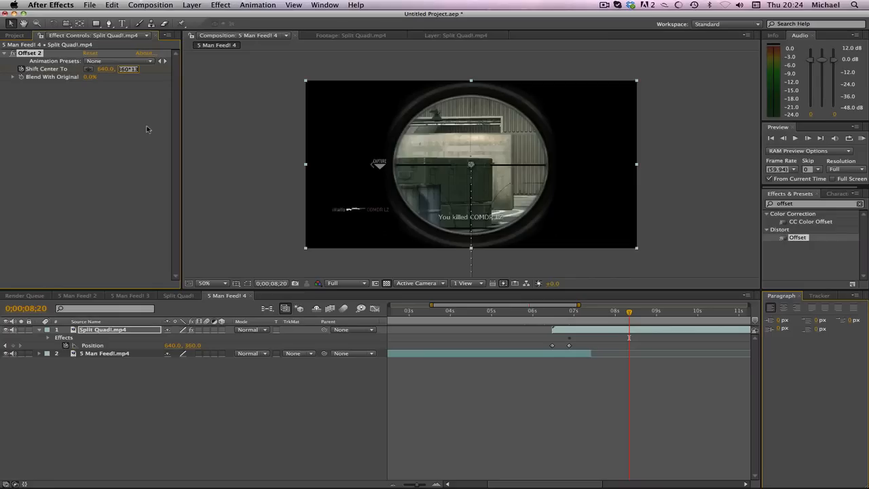
pyautogui.write('-4680.0')
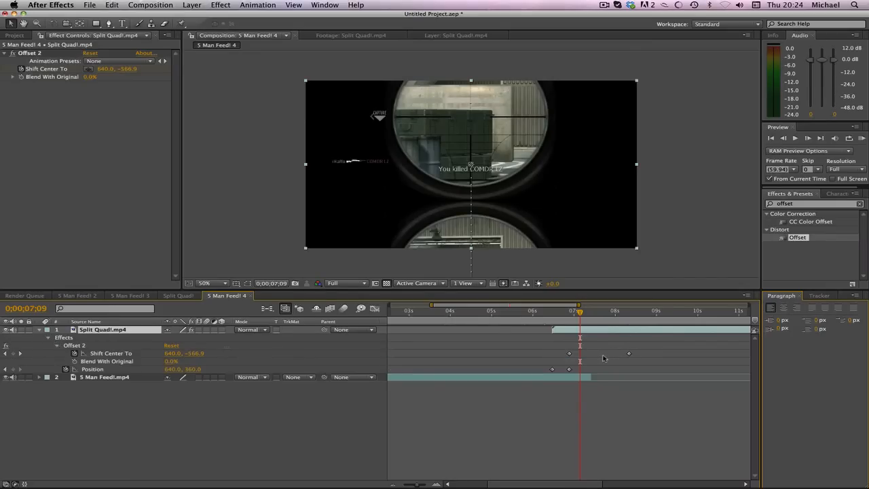
pyautogui.moveTo(590, 320)
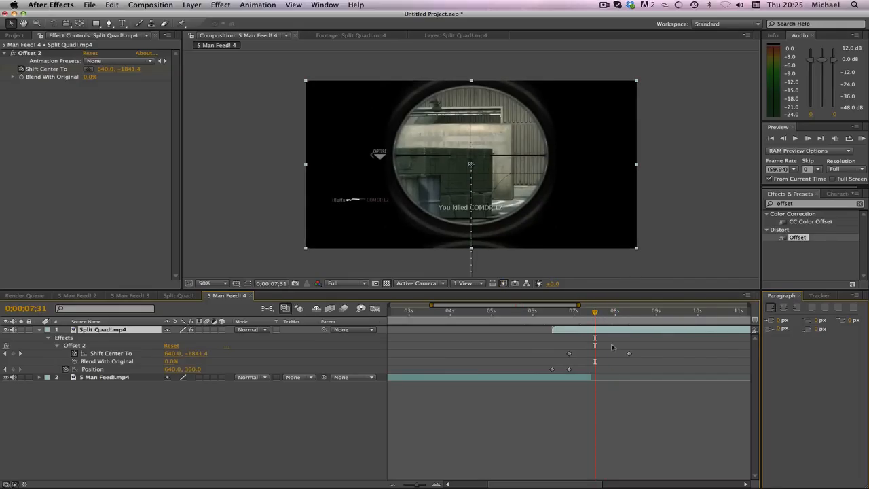
# - Select both Shift Center To keyframes and apply Easy Ease to the vertical slide
pyautogui.click(616, 311)
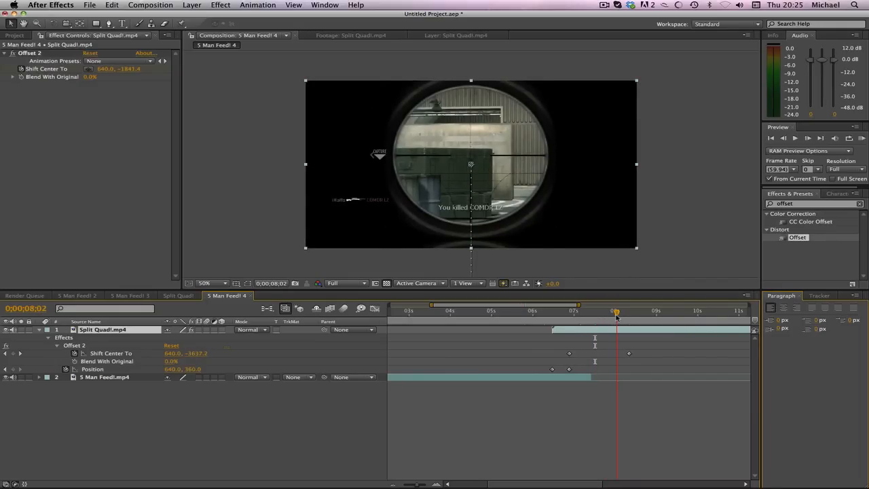
pyautogui.click(618, 311)
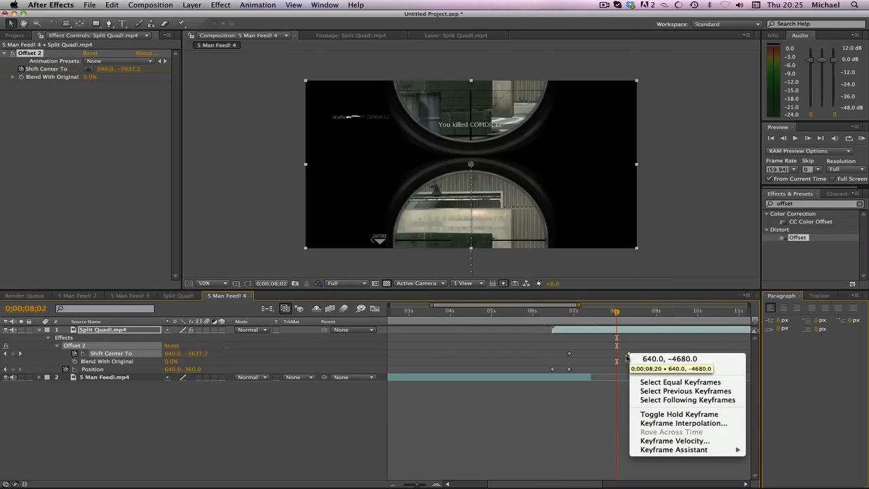
pyautogui.moveTo(674, 449)
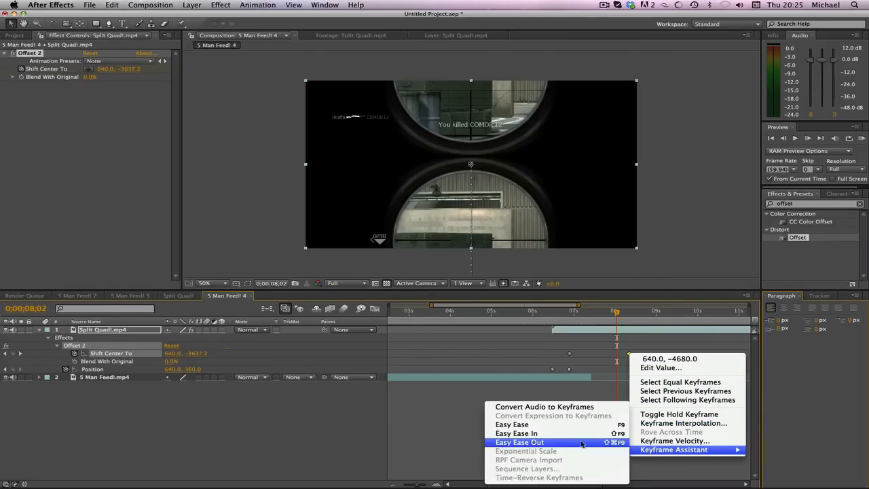
pyautogui.moveTo(512, 424)
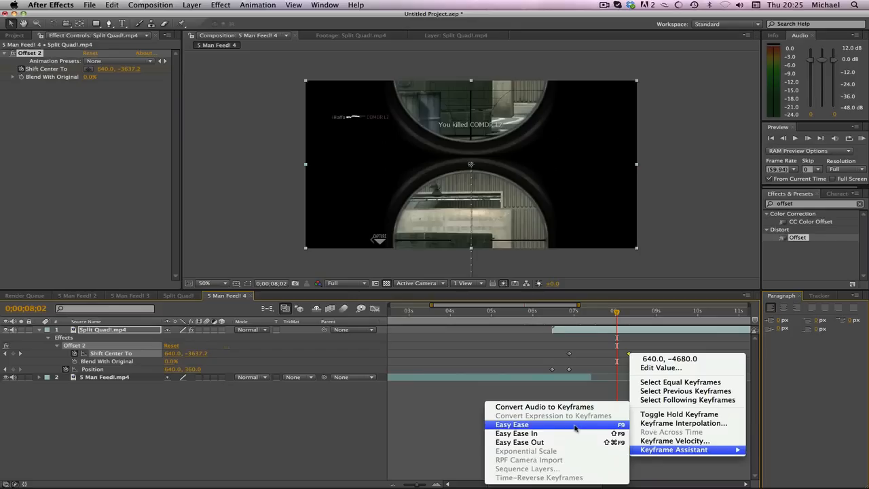
pyautogui.click(512, 424)
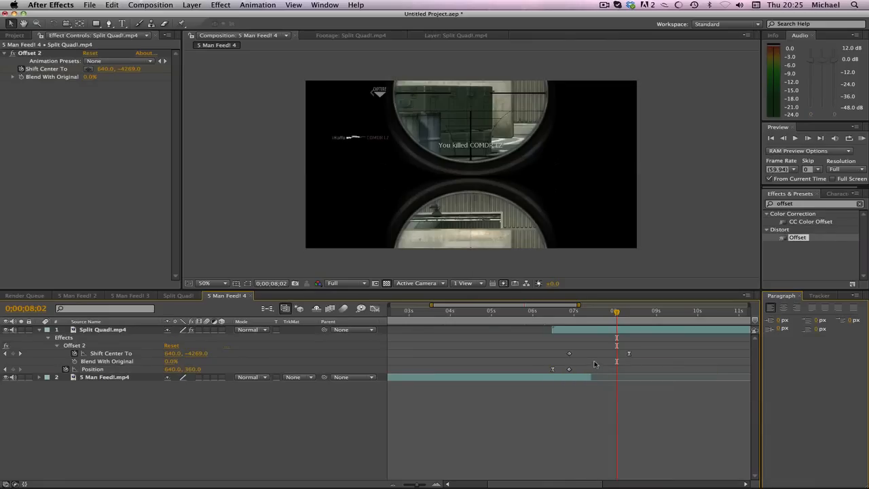
pyautogui.moveTo(569, 353)
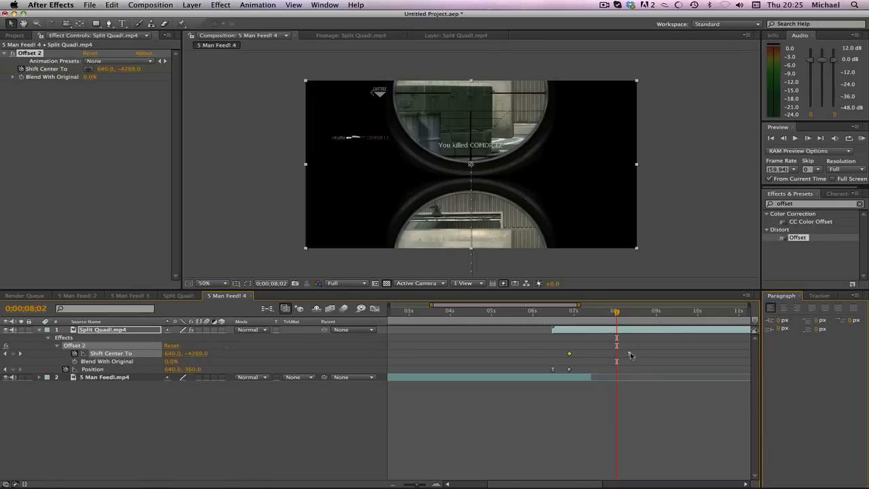
pyautogui.moveTo(554, 342)
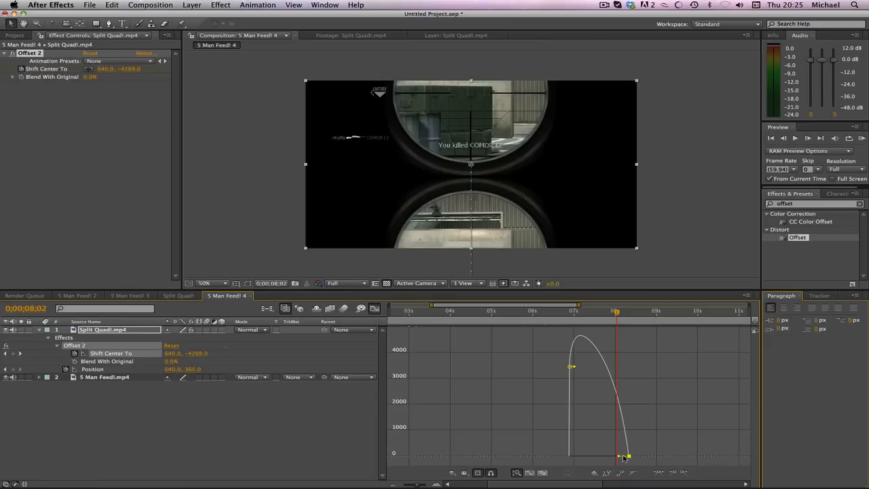
# - Reshape the Shift Center To speed curve in the Graph Editor for a smoother ease
pyautogui.moveTo(627, 456); pyautogui.dragTo(618, 459)
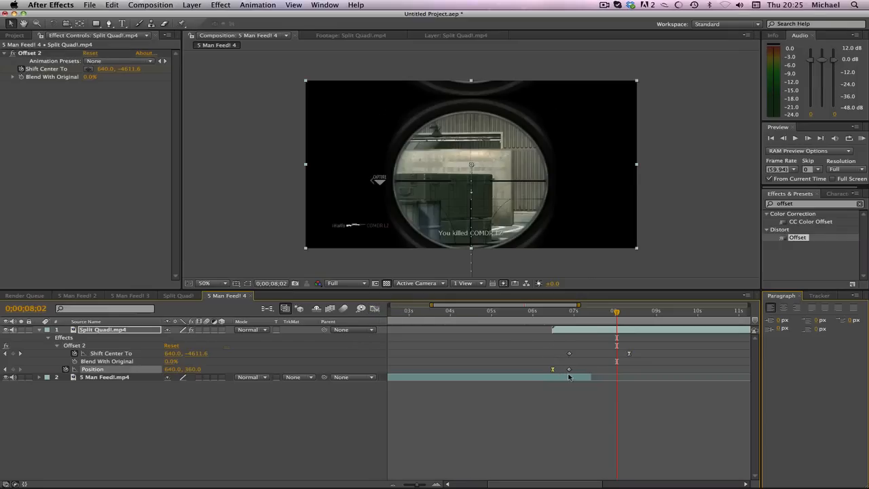
pyautogui.rightClick(552, 370)
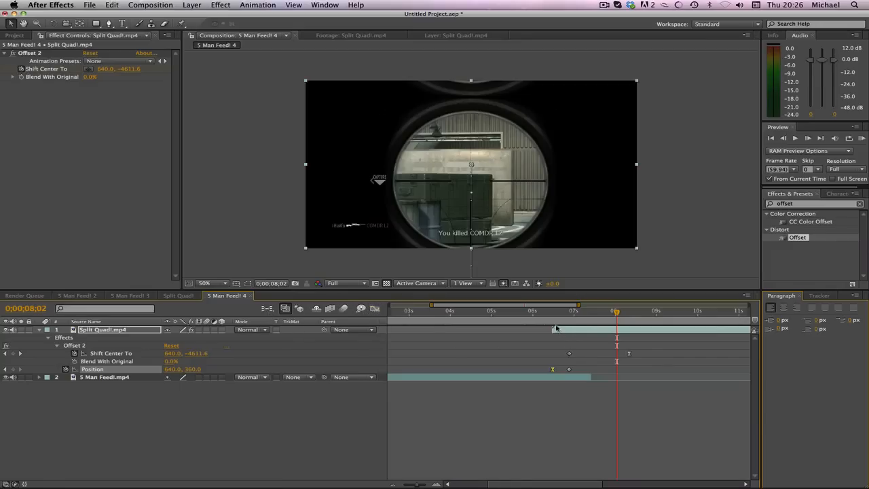
pyautogui.click(556, 311)
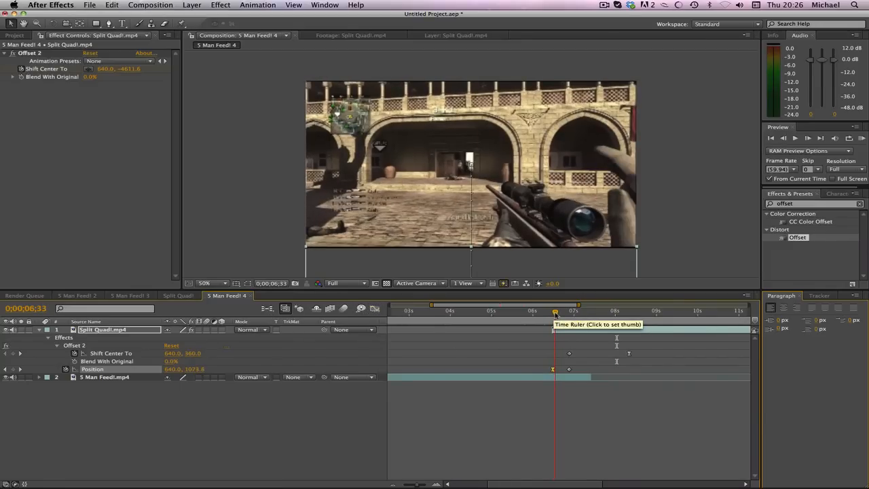
pyautogui.click(563, 311)
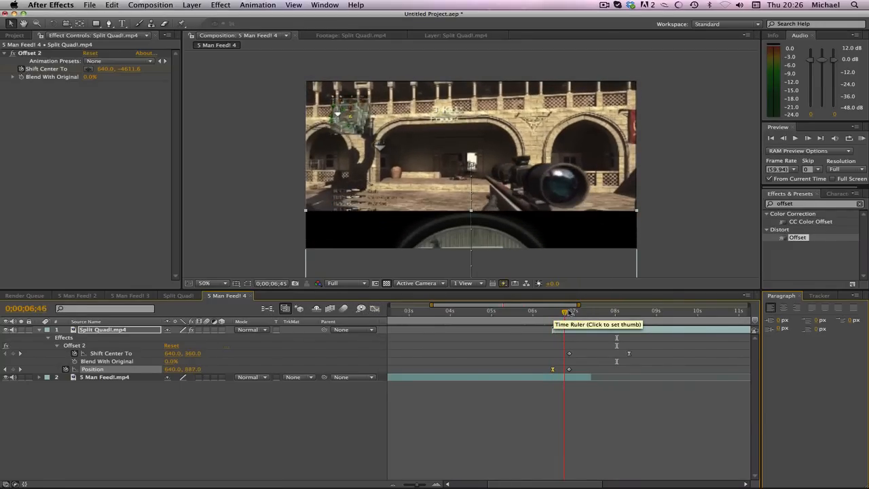
pyautogui.click(589, 309)
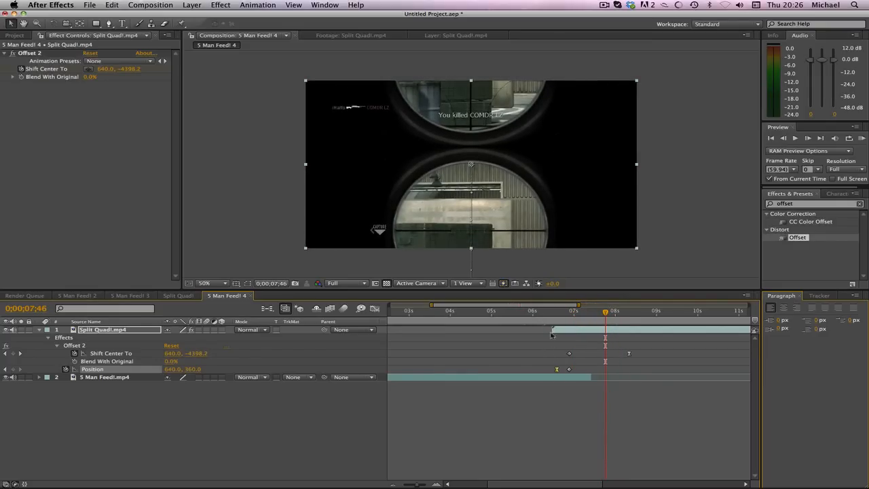
pyautogui.click(564, 310)
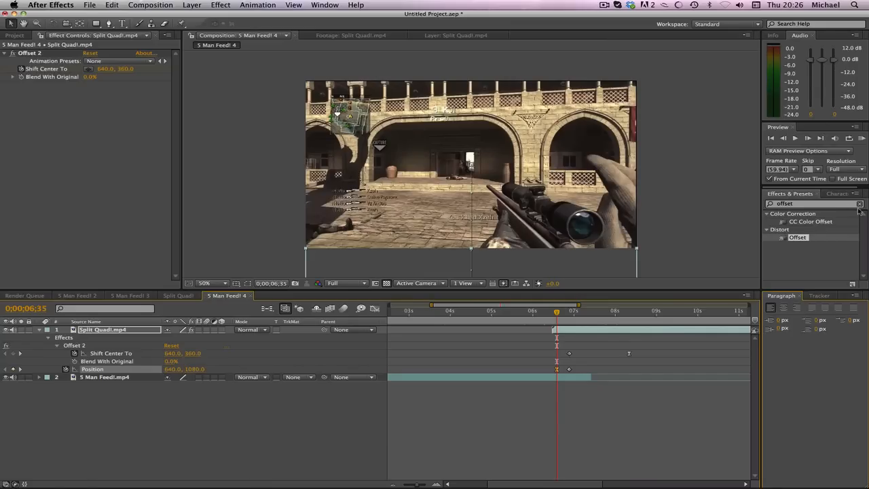
# - Find 'blur' in Effects & Presets and apply Directional Blur to the Split Quad clip
pyautogui.click(860, 204)
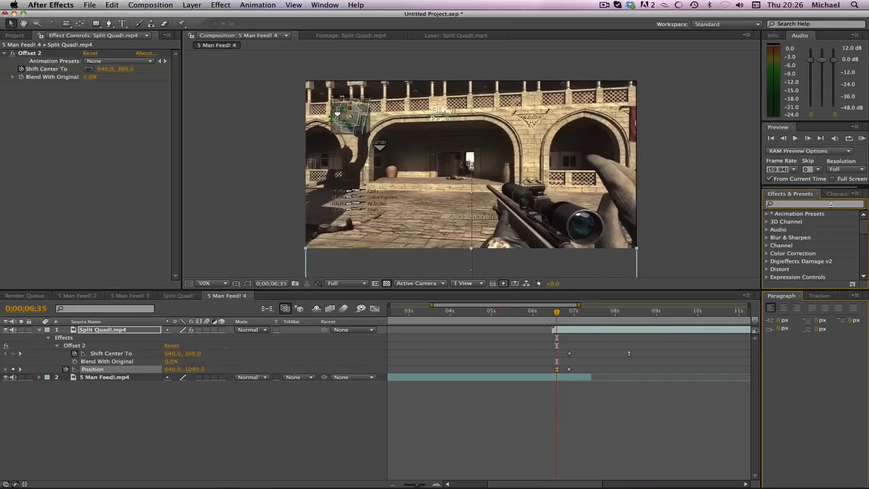
pyautogui.write('blur')
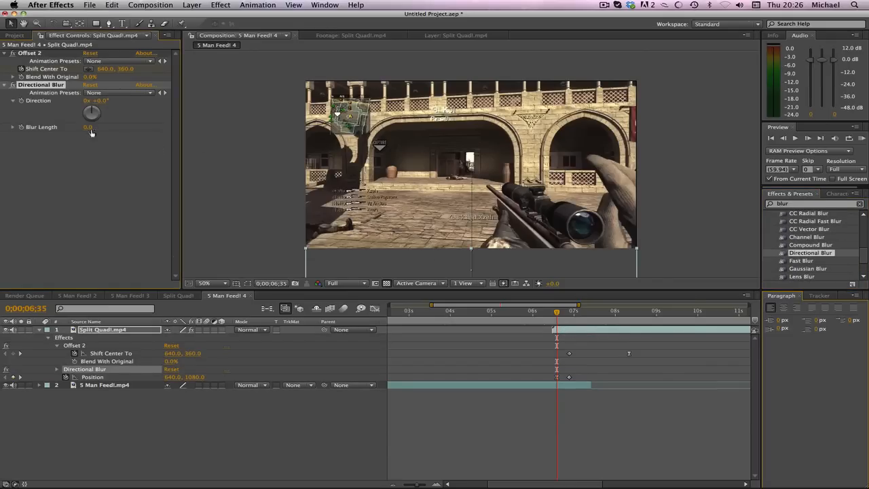
pyautogui.click(89, 128)
pyautogui.write('50')
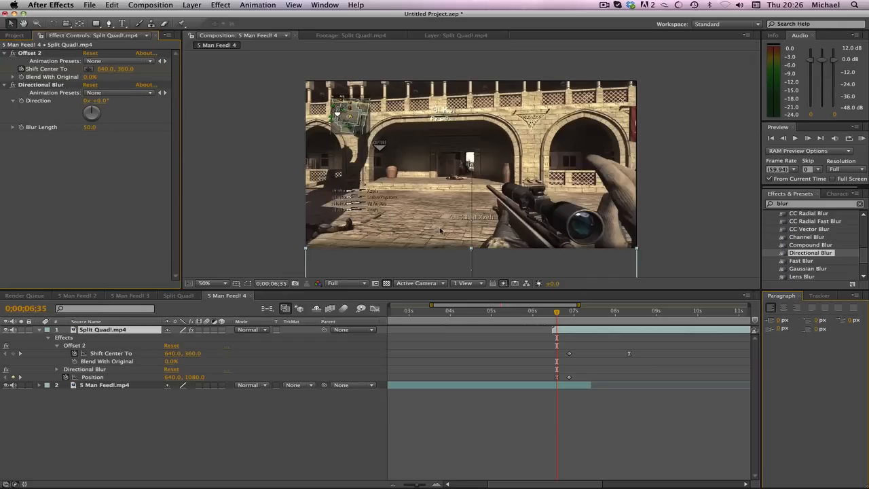
pyautogui.moveTo(556, 312)
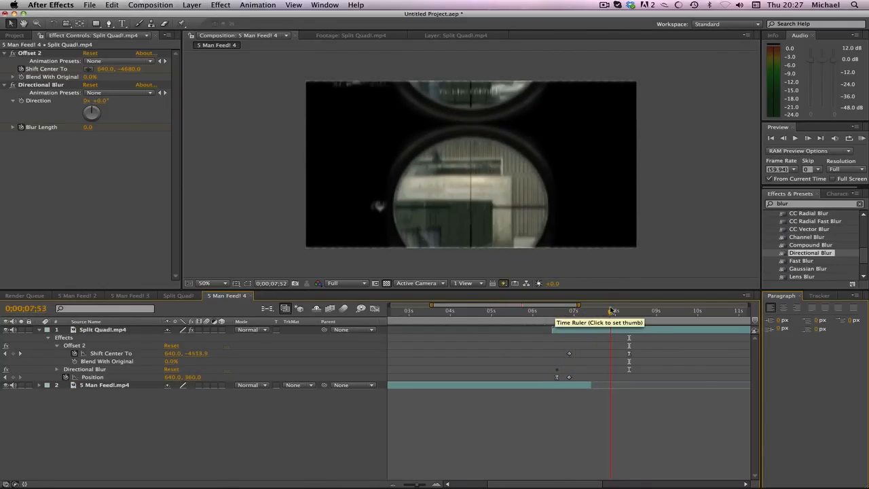
# - Raise Directional Blur's Blur Length to about 52 at the middle of the slide
pyautogui.click(625, 309)
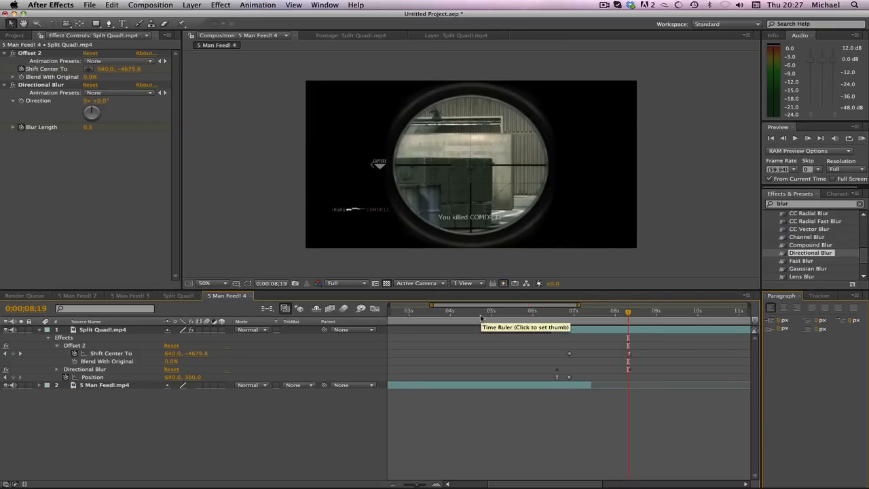
pyautogui.click(559, 310)
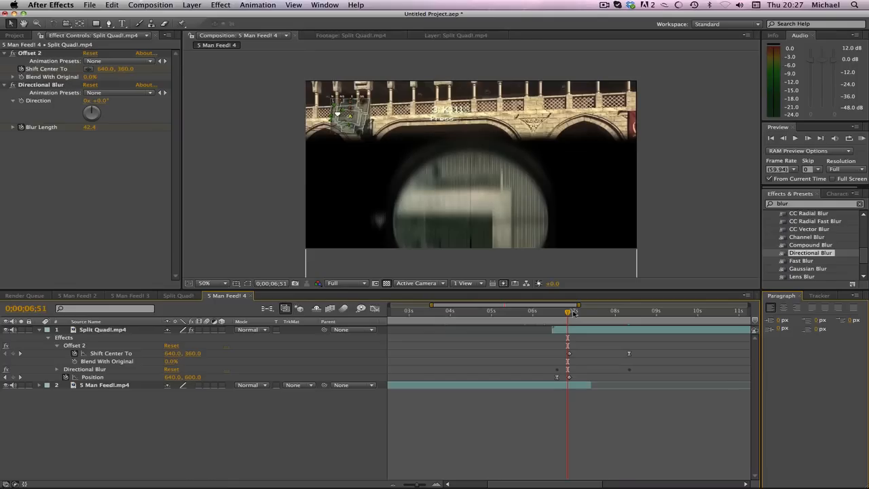
pyautogui.moveTo(568, 311); pyautogui.dragTo(573, 311)
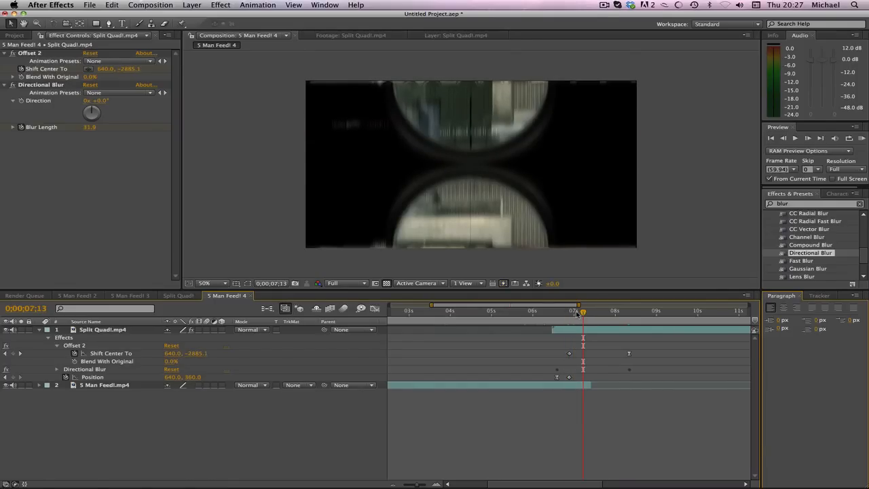
pyautogui.moveTo(583, 312)
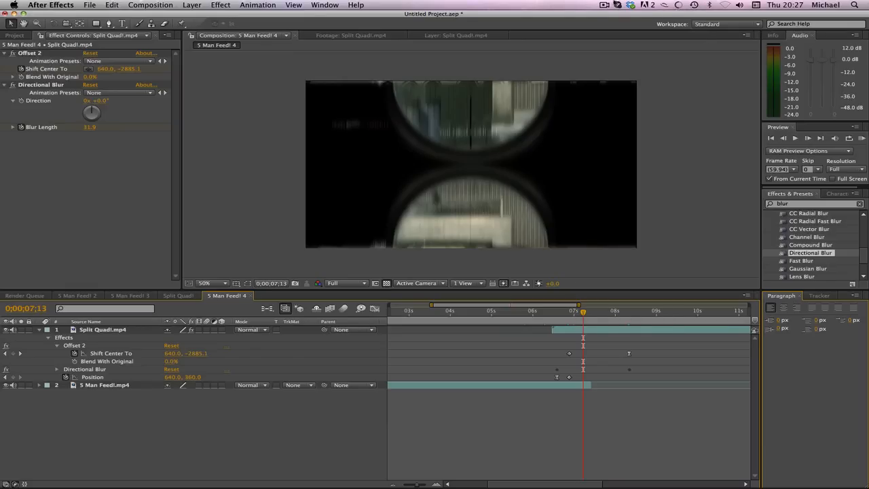
pyautogui.moveTo(635, 158)
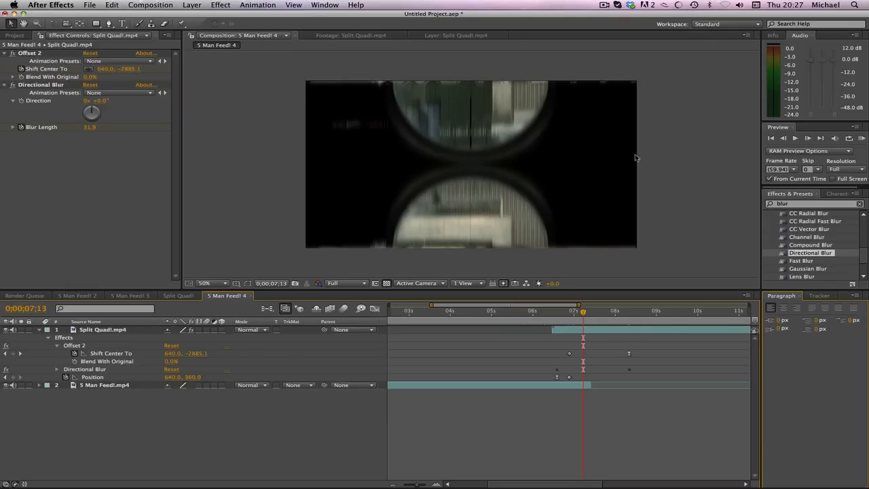
pyautogui.moveTo(638, 157)
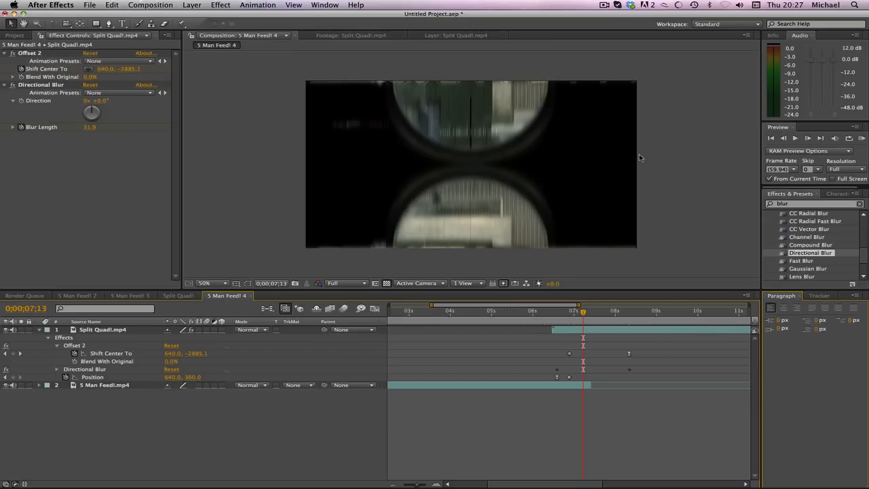
pyautogui.click(220, 6)
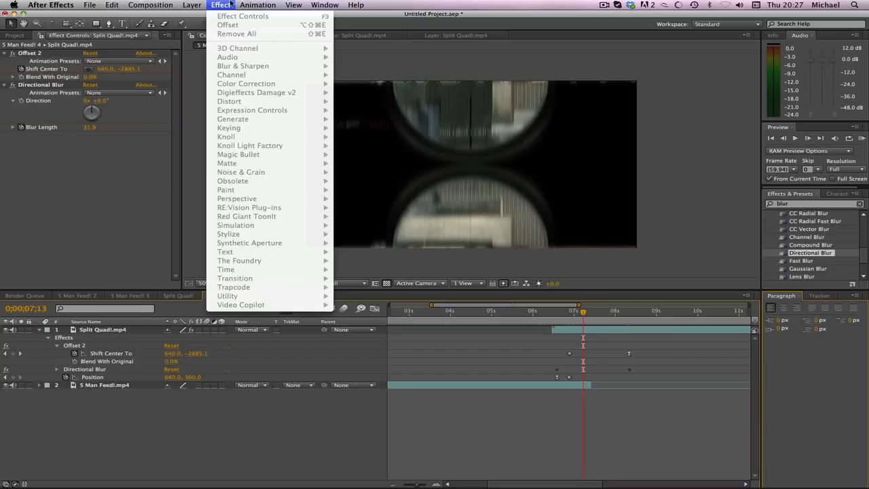